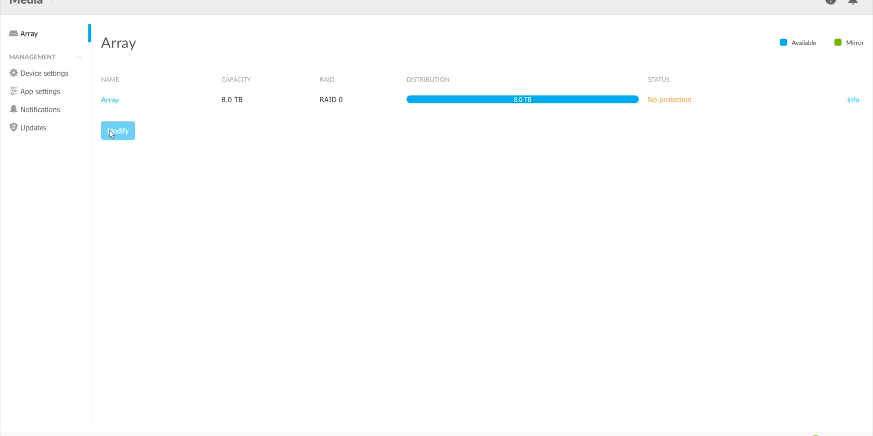
Change the array from RAID 0 to RAID 1, accepting that files will be deleted.
click(117, 131)
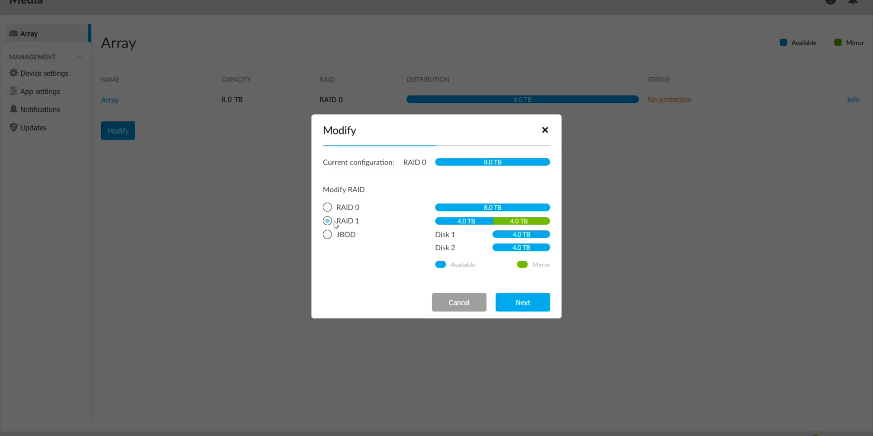
click(522, 302)
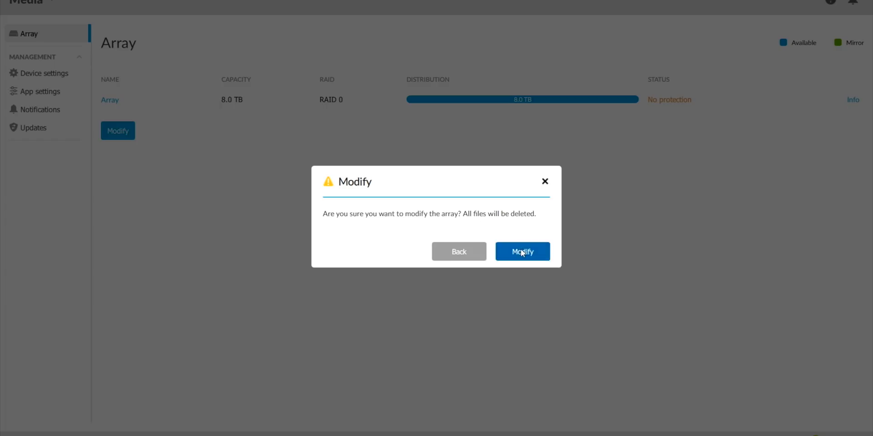
click(521, 251)
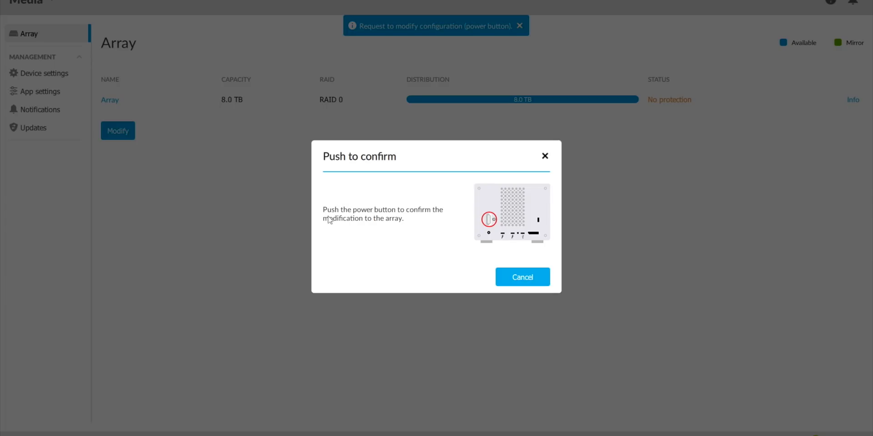
mouse_move(430, 256)
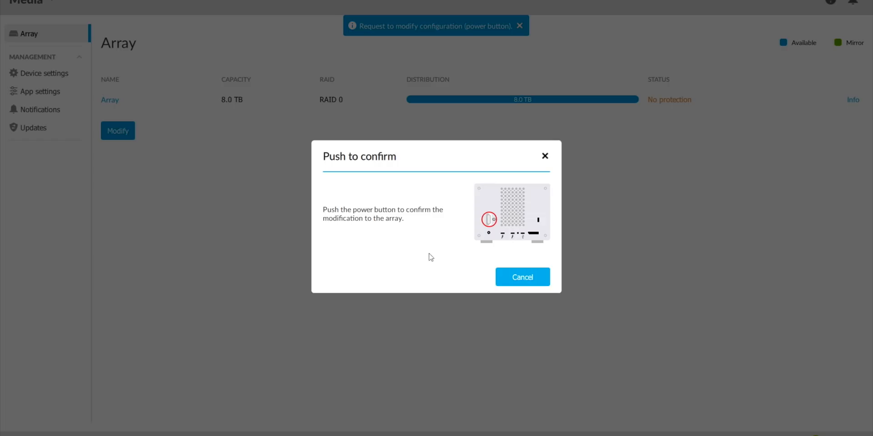
click(519, 25)
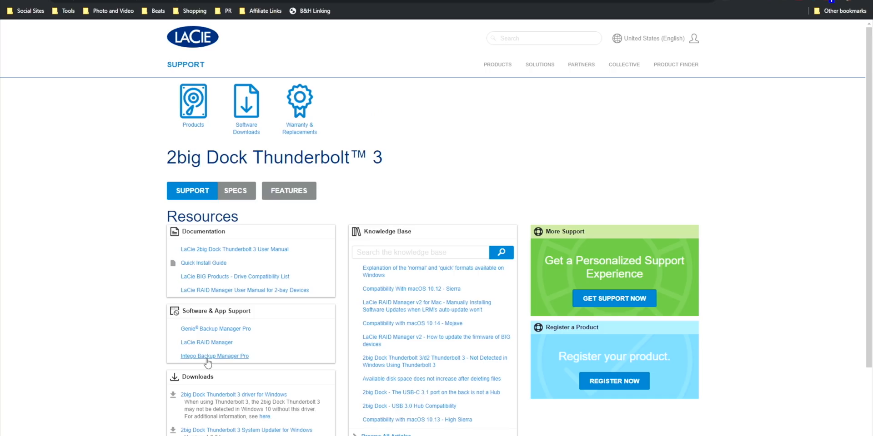
Browse the Resources section of the 2big Dock Thunderbolt 3 support page.
click(215, 356)
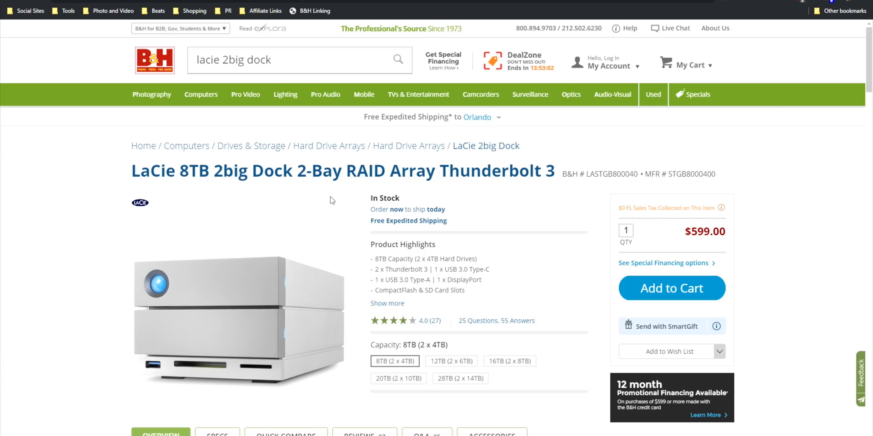
mouse_move(454, 334)
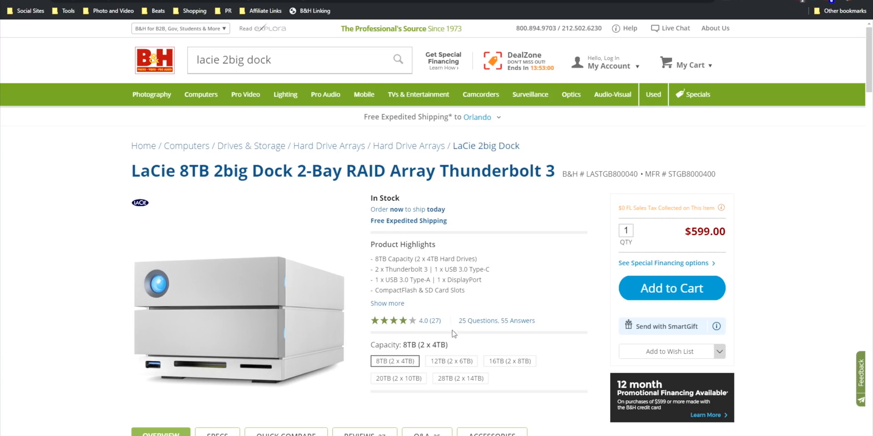
Select the 28TB (2 x 14TB) capacity option on the B&H 2big Dock page.
click(460, 378)
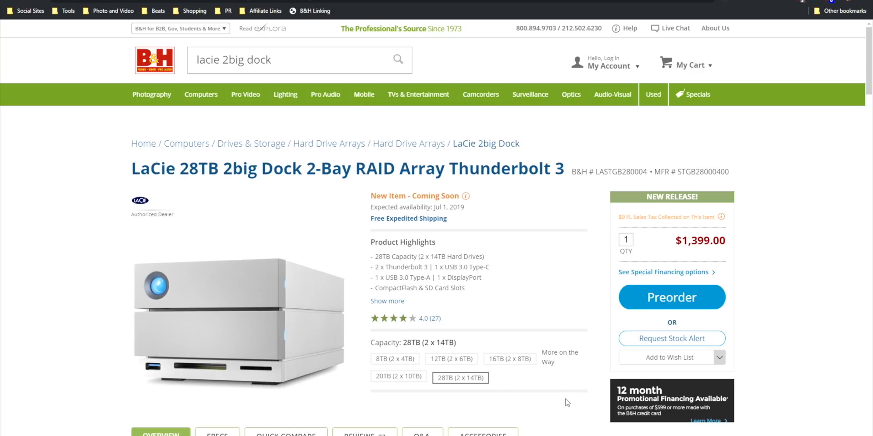